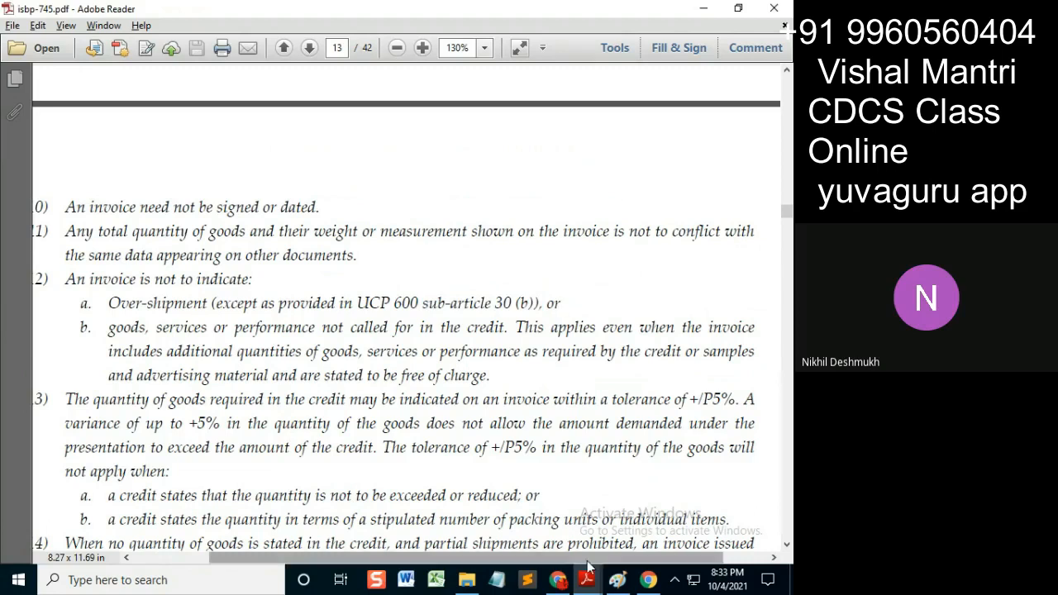
mouse_move(588, 580)
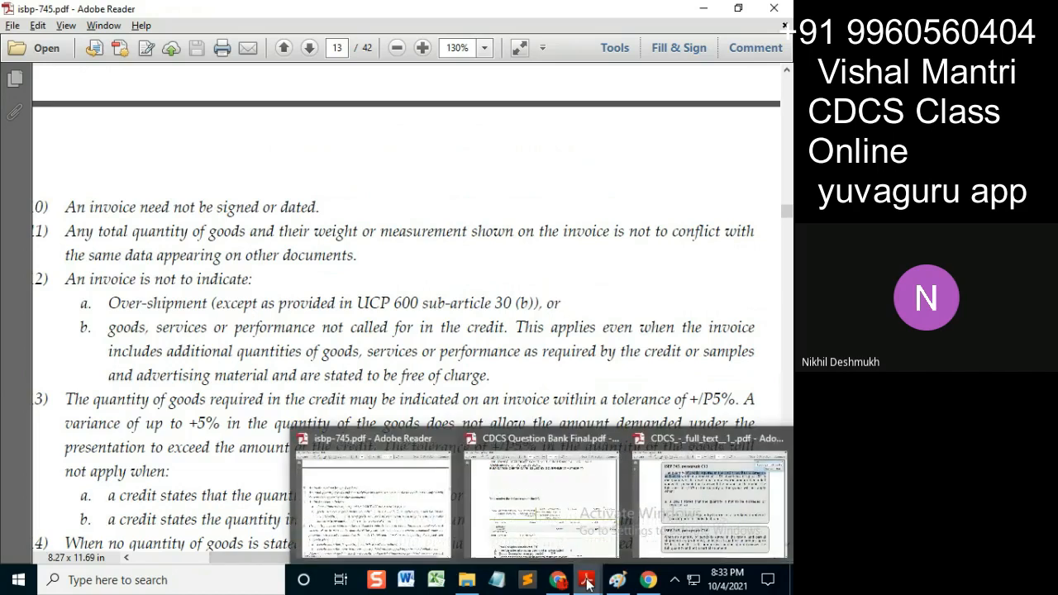
mouse_move(401, 529)
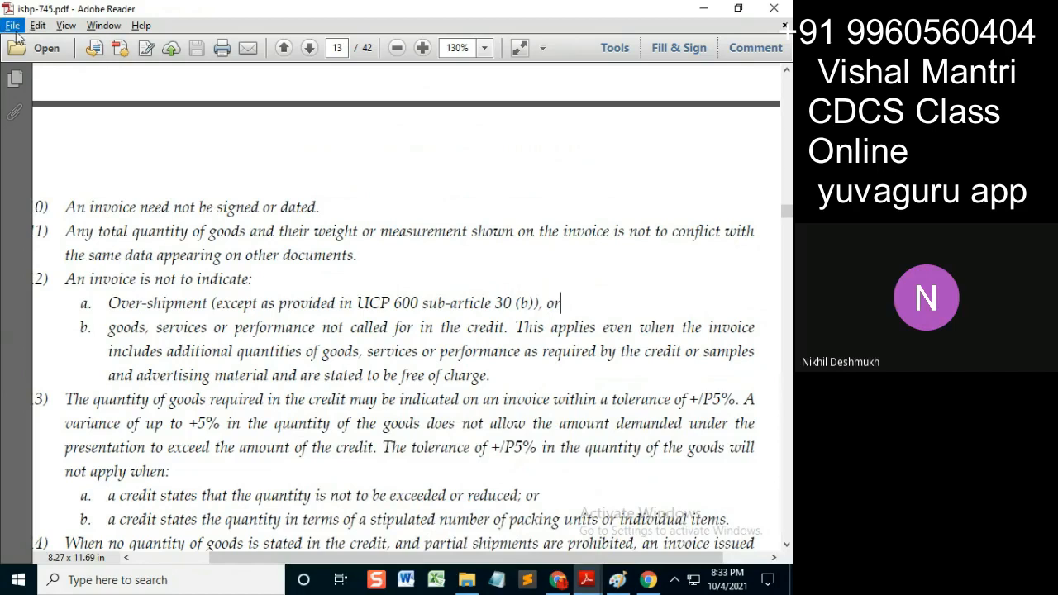
Bring up the File menu's recent documents list to find 'ucp 600.pdf'.
click(12, 25)
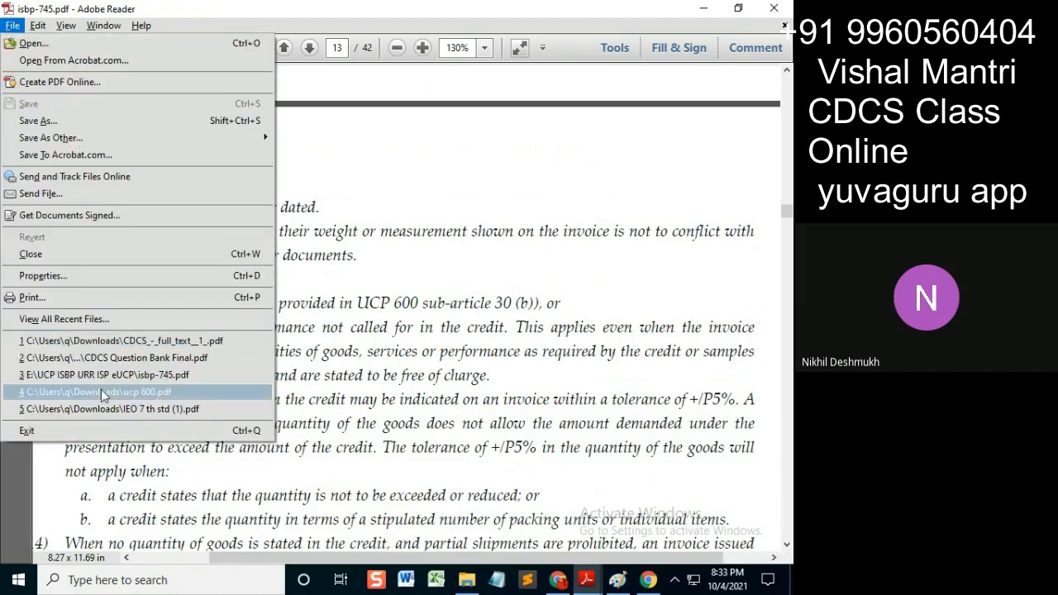
mouse_move(157, 341)
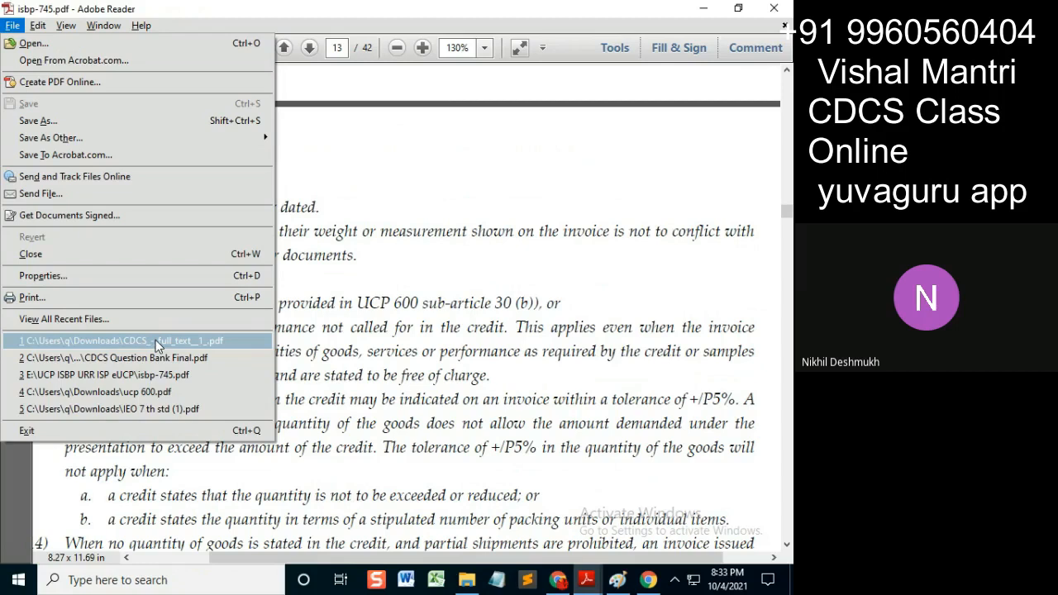
mouse_move(156, 392)
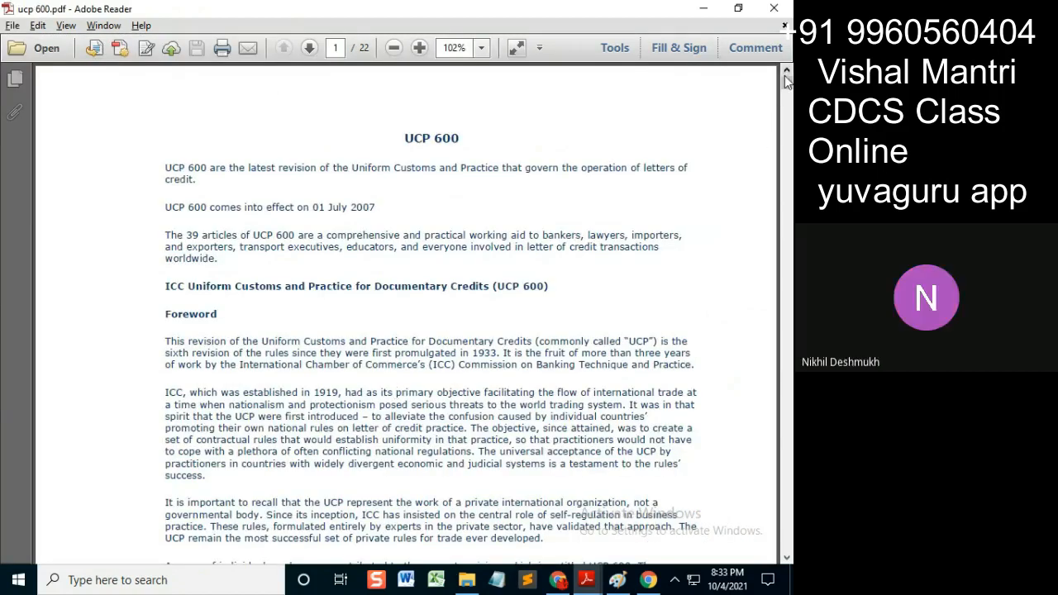
Scroll to Article 30(b) on page 19 and select its packing-units tolerance wording.
scroll(down, 3)
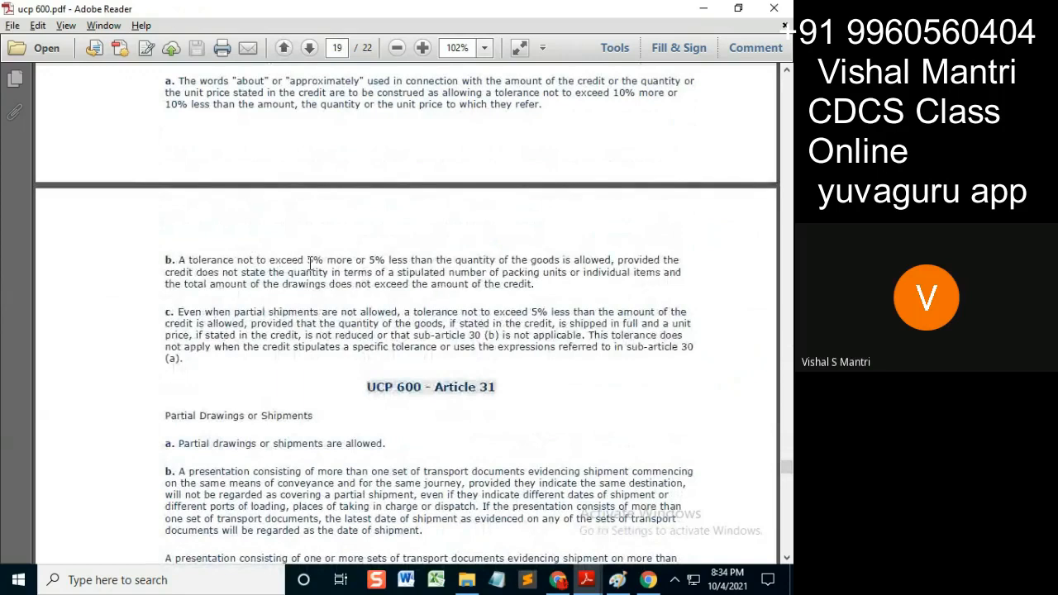
mouse_move(525, 263)
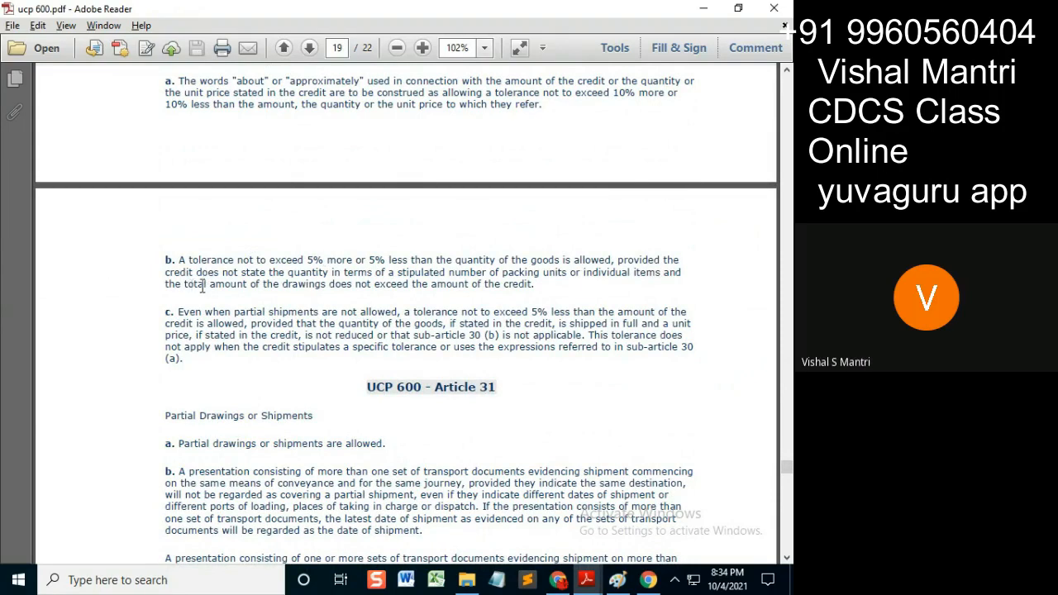
drag(533, 272, 208, 284)
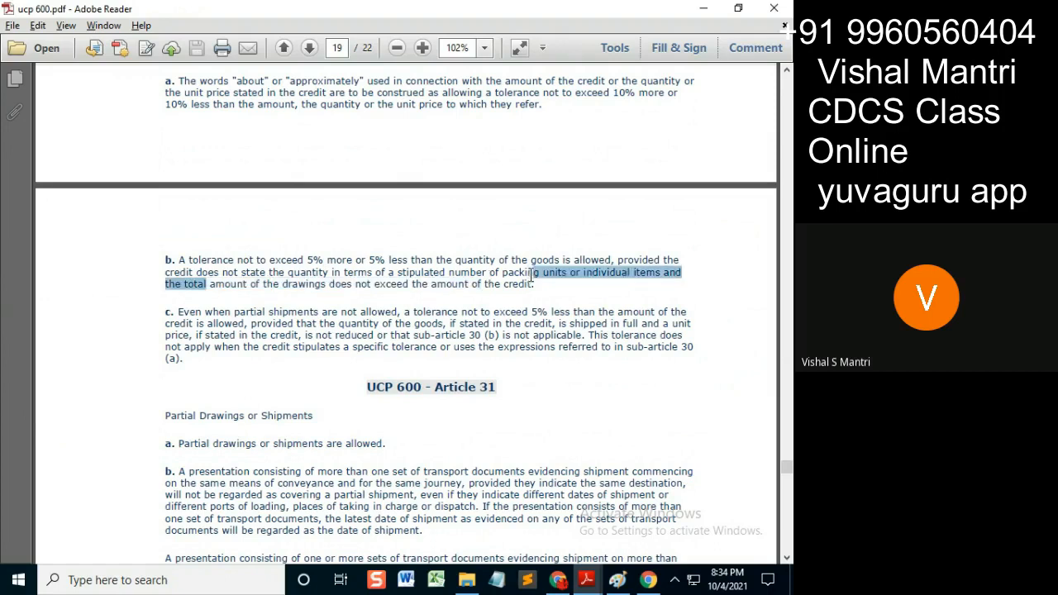